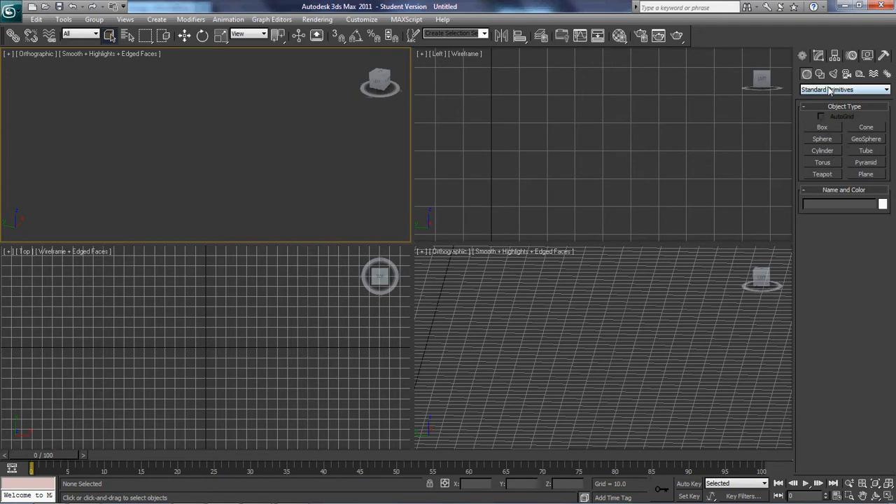
Create a ChamferBox cushion from Extended Primitives with footprint, height and rounded fillet set.
{"action": "left_click", "coordinate": [843, 89]}
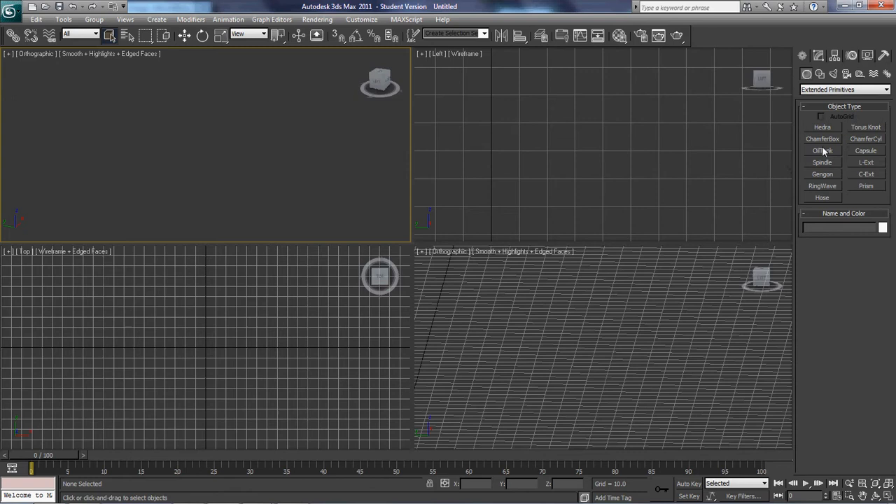
{"action": "left_click", "coordinate": [822, 138]}
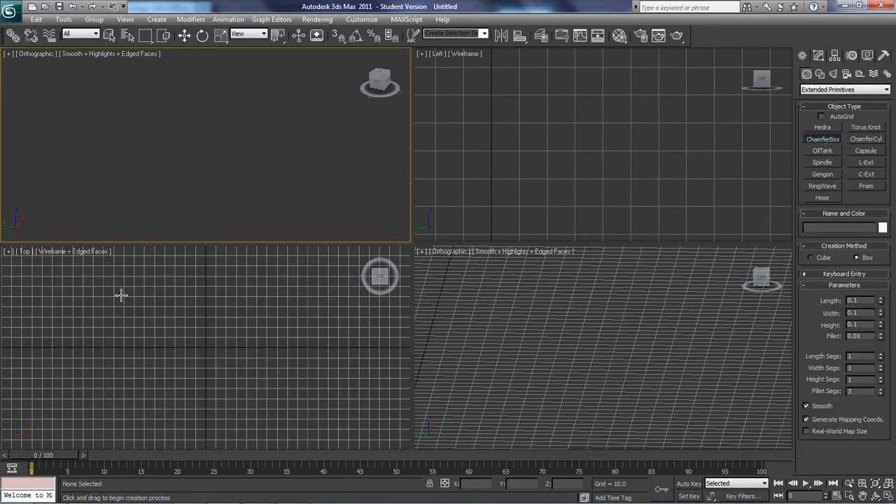
{"action": "left_click_drag", "start_coordinate": [98, 287], "coordinate": [175, 378]}
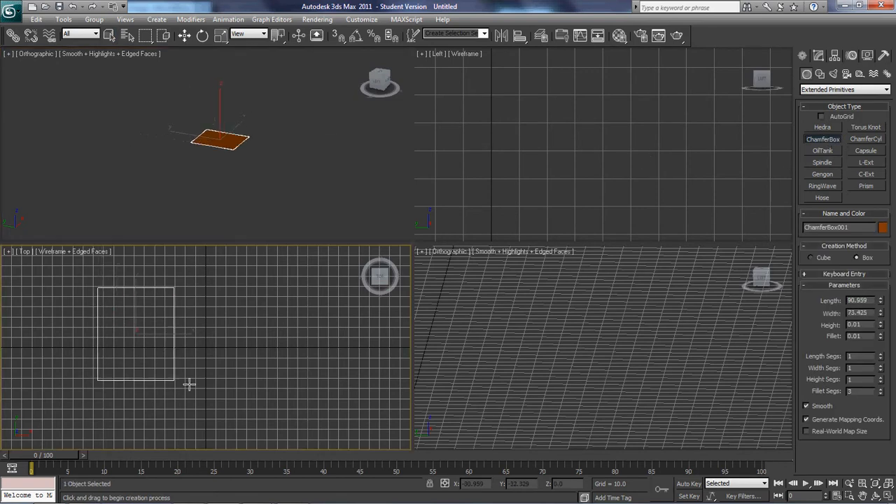
{"action": "left_click_drag", "start_coordinate": [175, 378], "coordinate": [179, 354]}
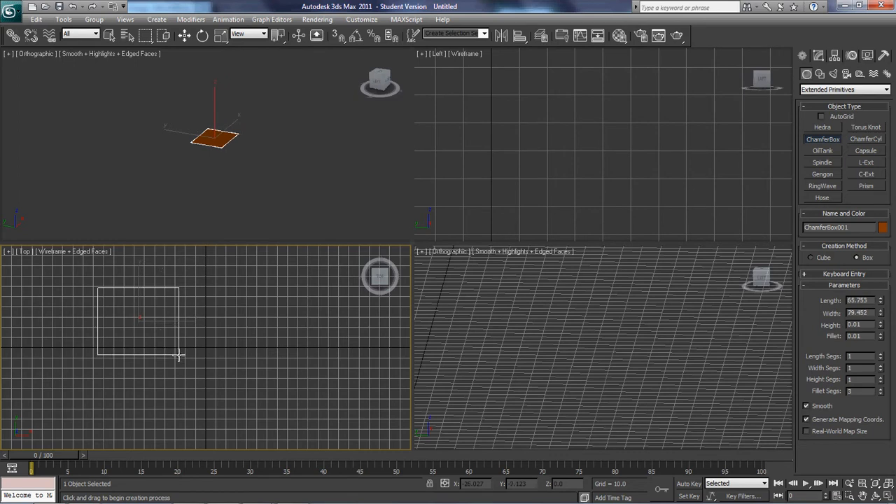
{"action": "left_click_drag", "start_coordinate": [179, 357], "coordinate": [182, 330]}
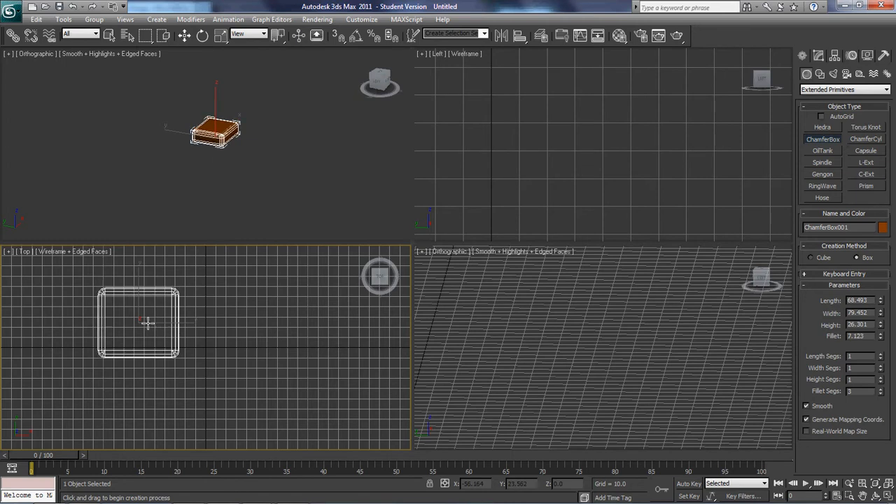
{"action": "mouse_move", "coordinate": [181, 315]}
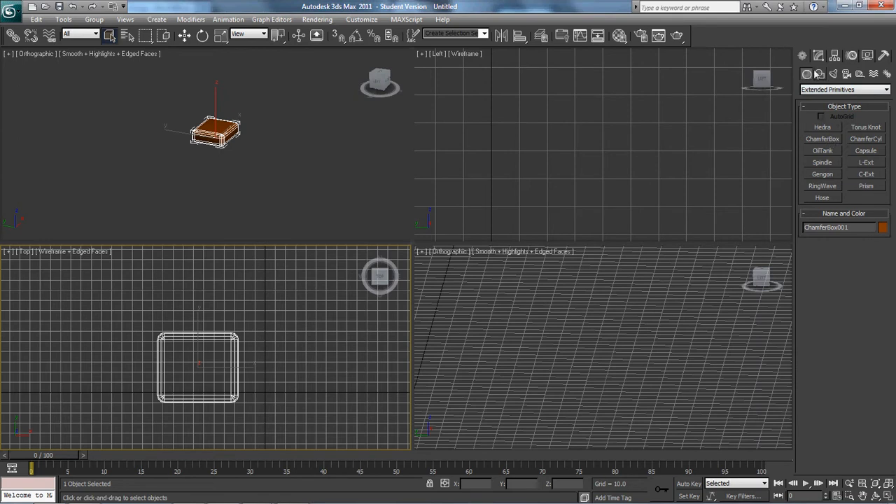
Create a tall Standard Box whose footprint encloses the chamfer-box cushion.
{"action": "left_click", "coordinate": [844, 89]}
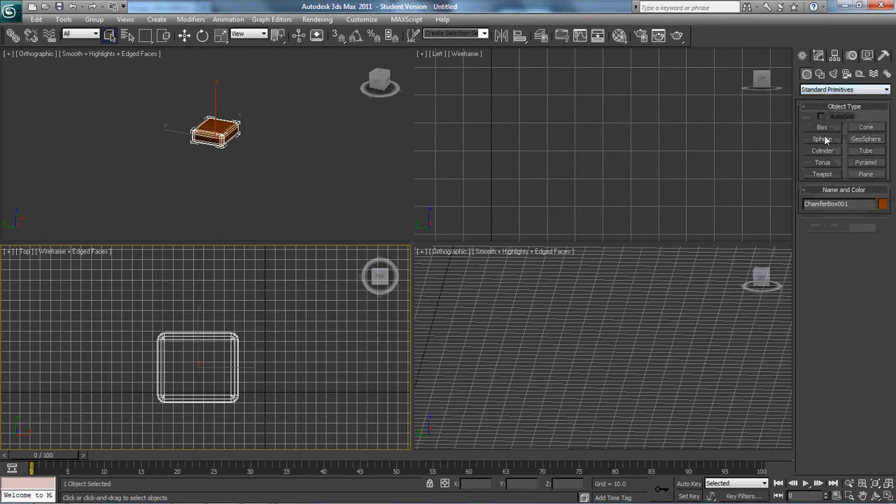
{"action": "left_click", "coordinate": [822, 127]}
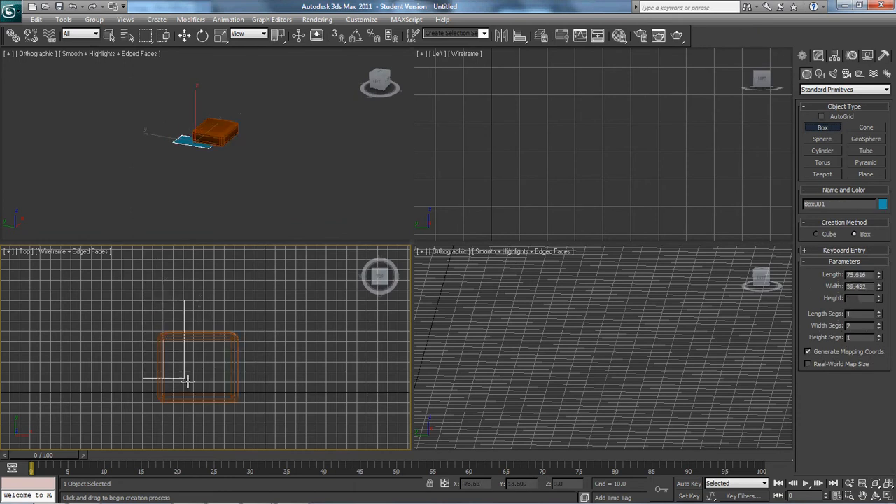
{"action": "left_click_drag", "start_coordinate": [187, 381], "coordinate": [245, 400]}
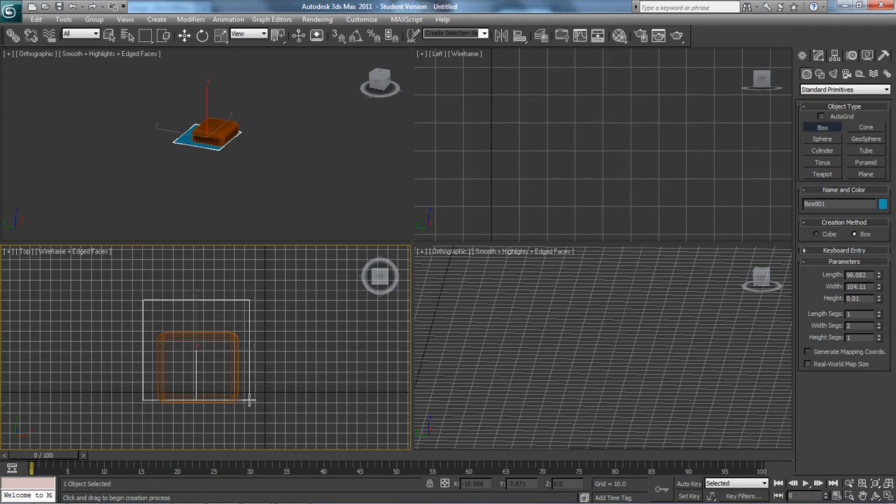
{"action": "left_click_drag", "start_coordinate": [249, 399], "coordinate": [265, 258]}
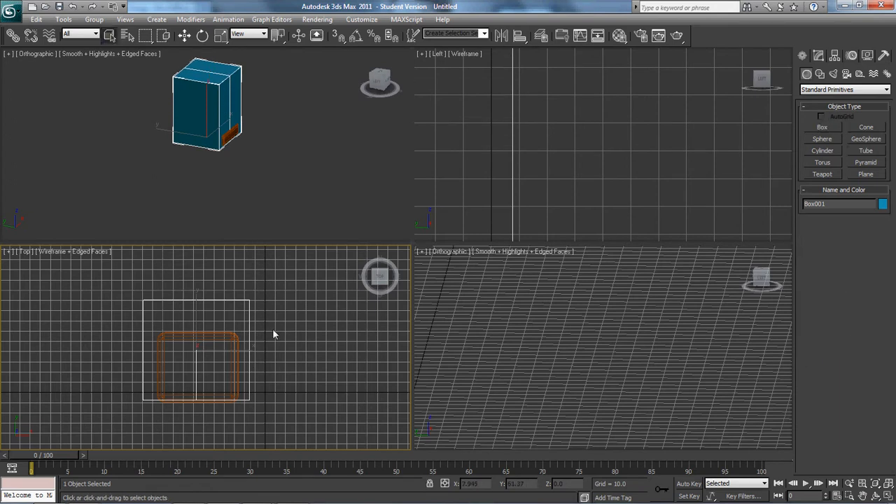
In Modify, set the box to 2 length, 3 width and 2 height segments.
{"action": "left_click", "coordinate": [817, 55]}
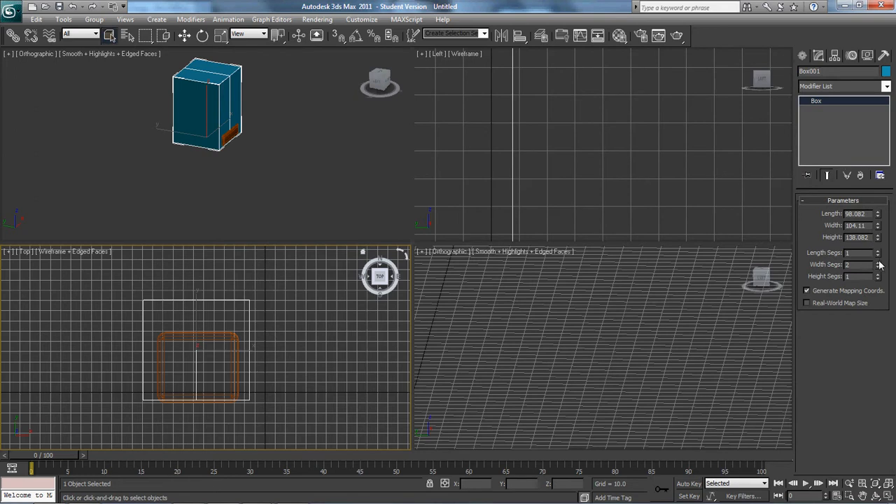
{"action": "mouse_move", "coordinate": [878, 267]}
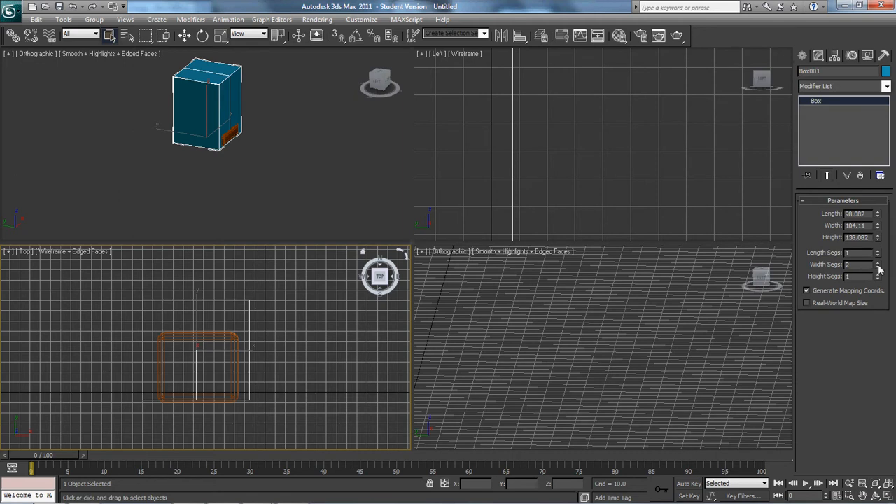
{"action": "left_click", "coordinate": [878, 262]}
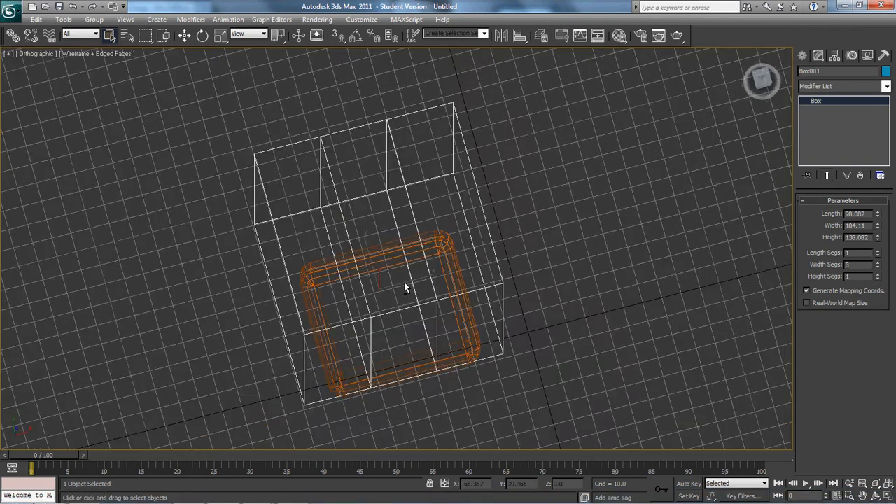
{"action": "left_click_drag", "start_coordinate": [406, 287], "coordinate": [324, 266]}
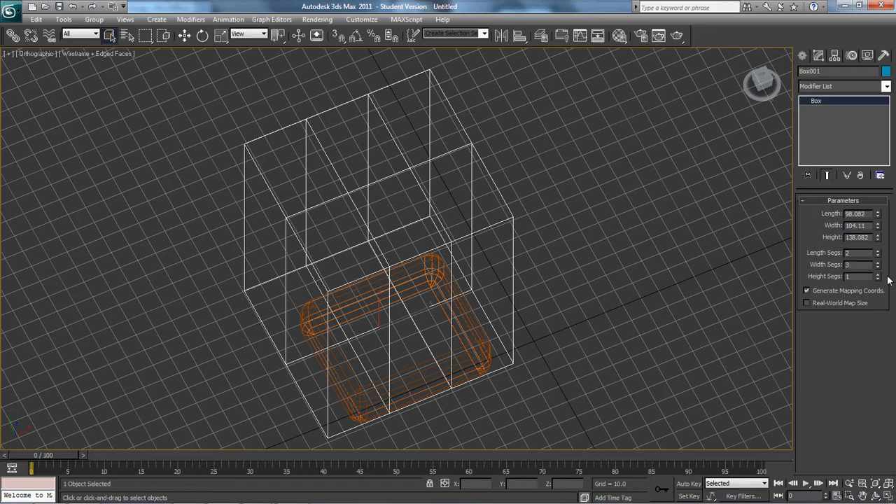
{"action": "left_click", "coordinate": [876, 274]}
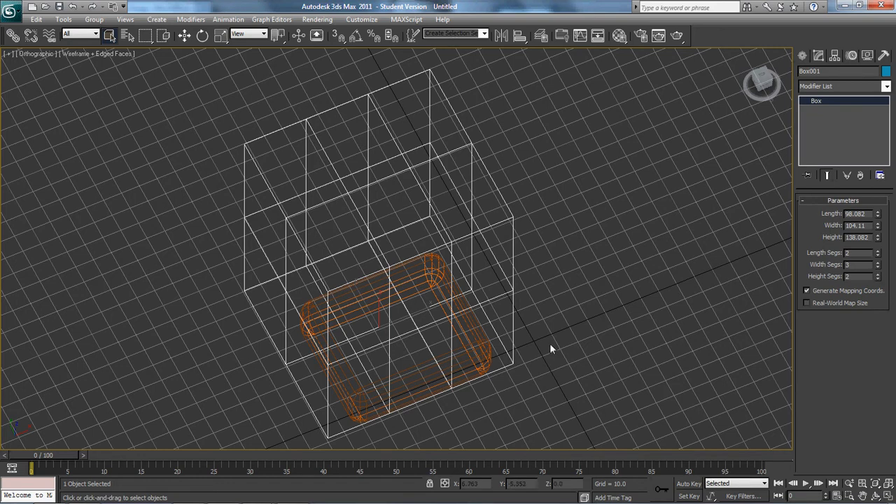
{"action": "key", "text": "t"}
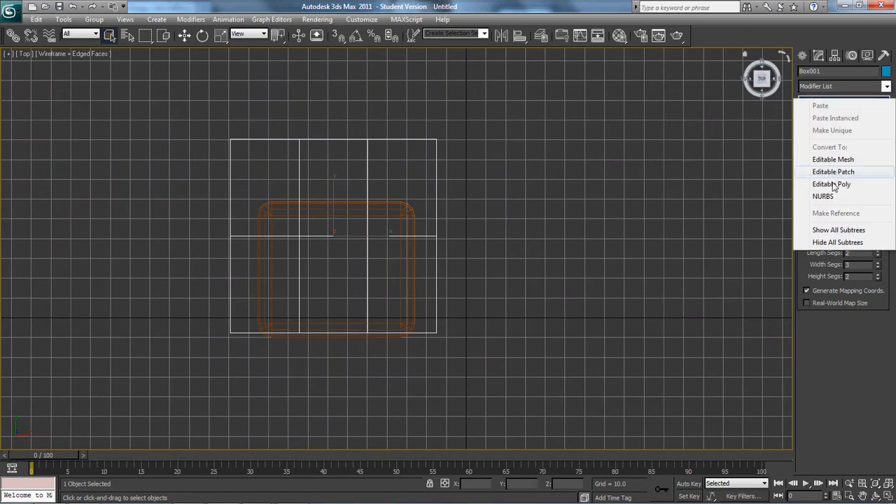
Convert the box to Editable Poly, push vertex columns out for thin arms and lower the middle row to seat height.
{"action": "left_click", "coordinate": [831, 184]}
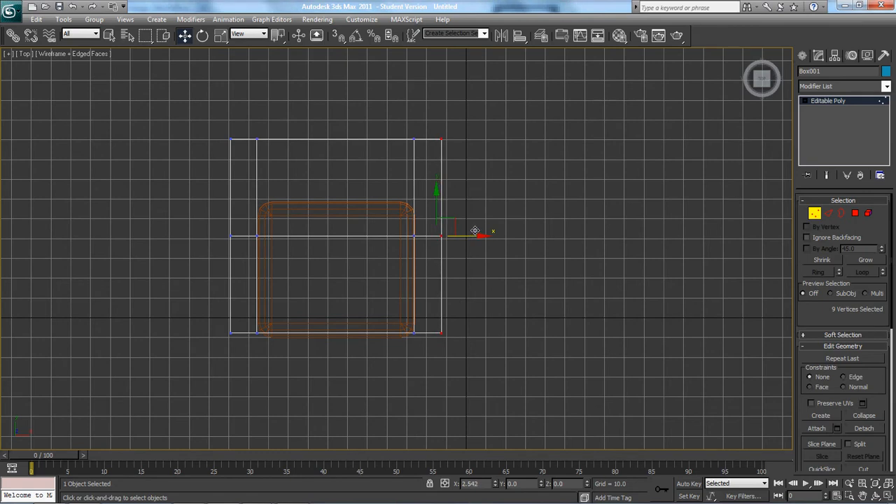
{"action": "left_click_drag", "start_coordinate": [474, 231], "coordinate": [486, 236]}
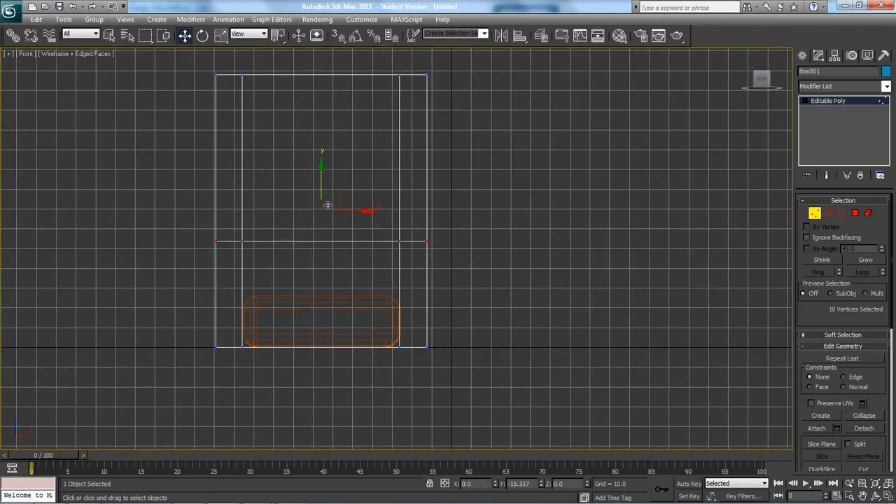
{"action": "left_click_drag", "start_coordinate": [322, 203], "coordinate": [322, 252]}
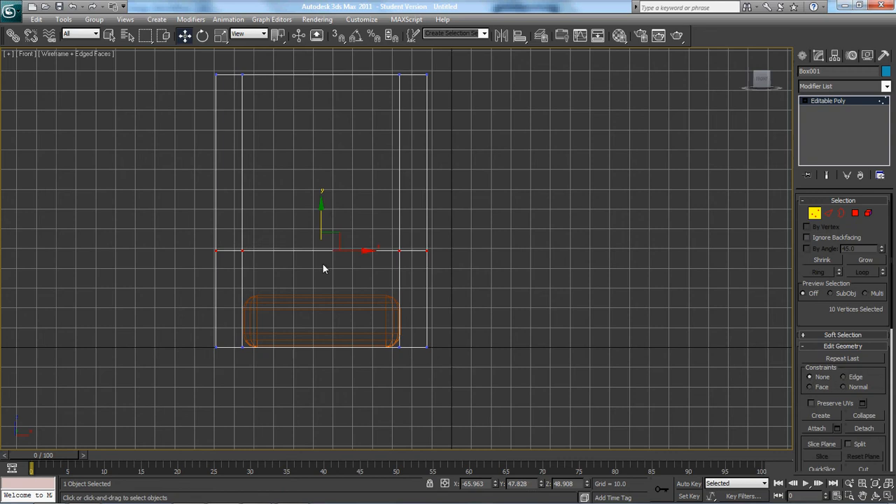
{"action": "mouse_move", "coordinate": [329, 274]}
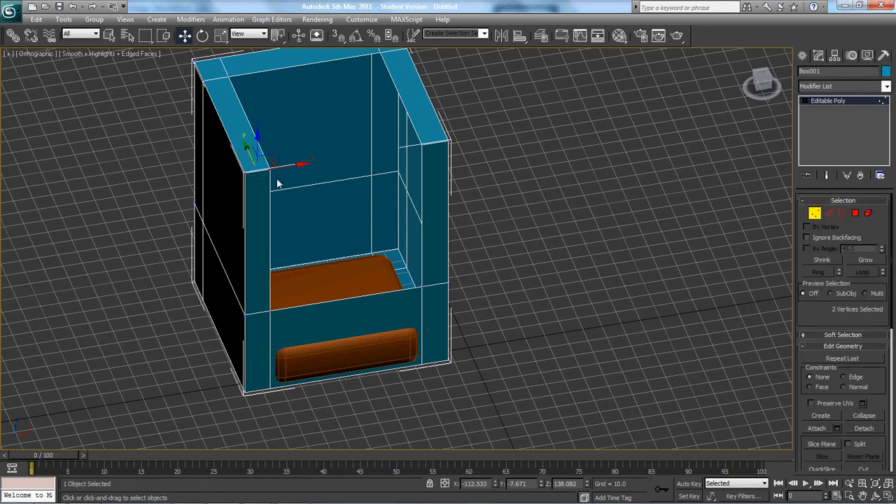
Move the top frame vertices so the back rises into a tall backrest above the seat block.
{"action": "left_click", "coordinate": [297, 182]}
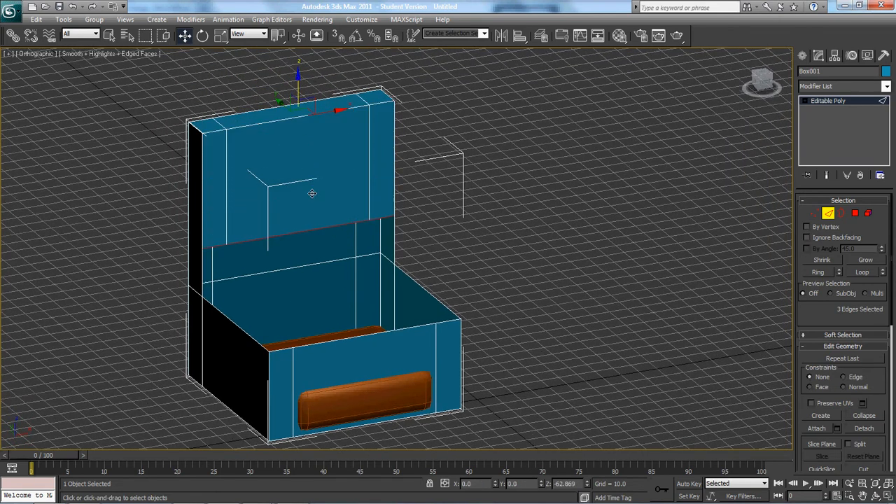
{"action": "left_click_drag", "start_coordinate": [312, 193], "coordinate": [325, 238]}
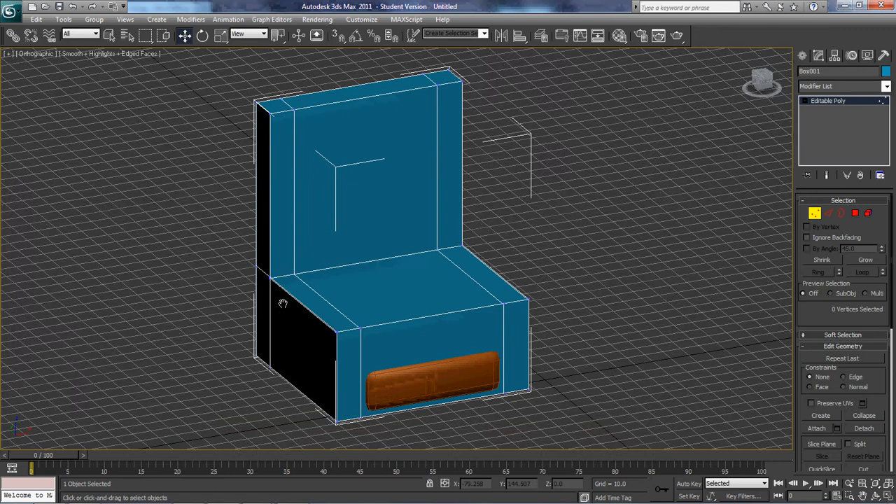
Weld the overlapping seat-level vertices with a raised threshold, reducing the count from 38 to 34.
{"action": "scroll", "scroll_direction": "up", "scroll_amount": 3}
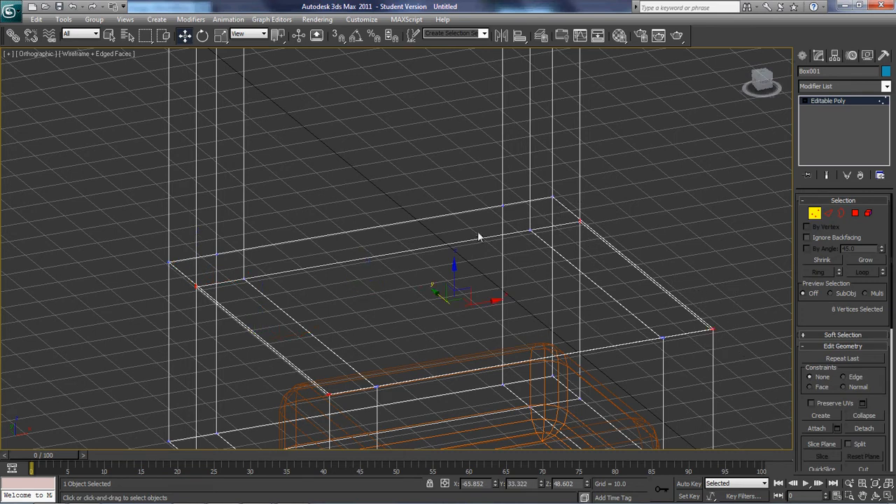
{"action": "right_click", "coordinate": [479, 236]}
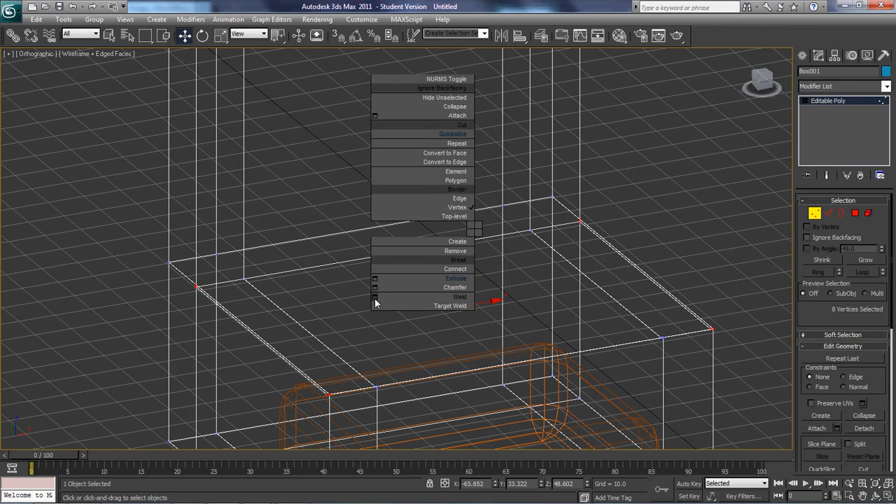
{"action": "left_click", "coordinate": [374, 296]}
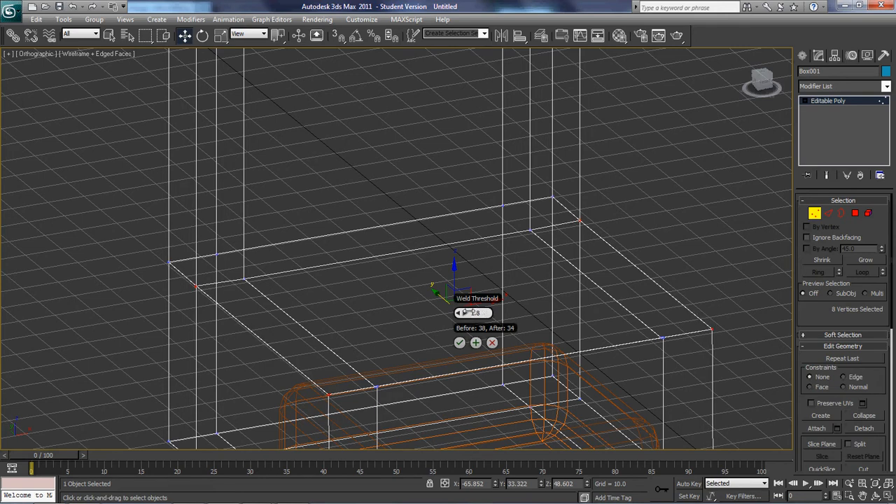
{"action": "left_click_drag", "start_coordinate": [475, 313], "coordinate": [483, 313]}
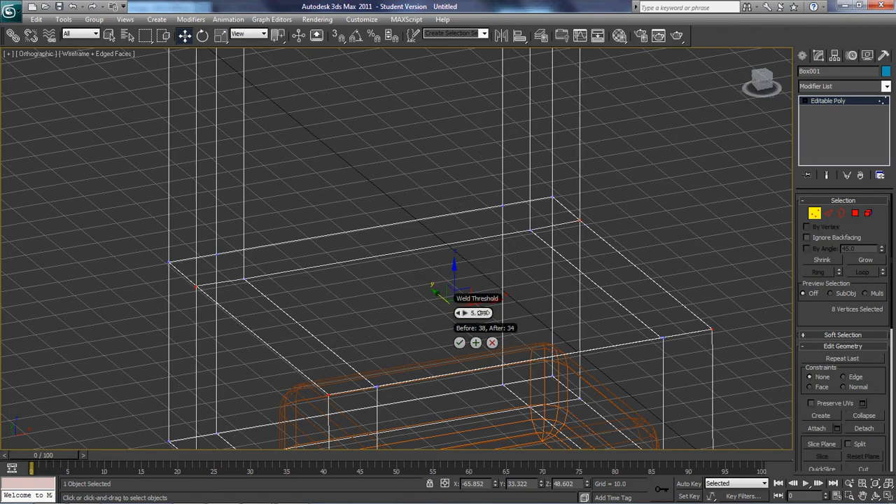
{"action": "left_click", "coordinate": [459, 342]}
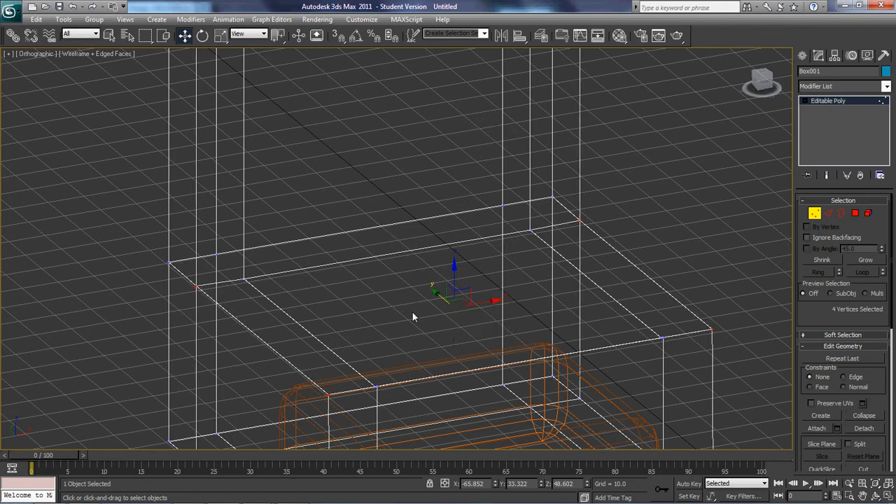
{"action": "left_click", "coordinate": [854, 213]}
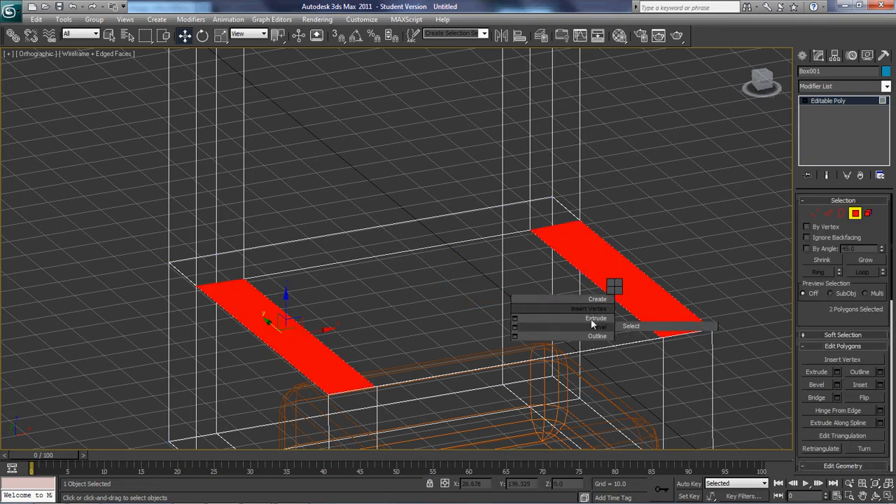
Extrude the two arm tops upward and fit the seat cushion inside the frame with a reduced height.
{"action": "left_click", "coordinate": [596, 318]}
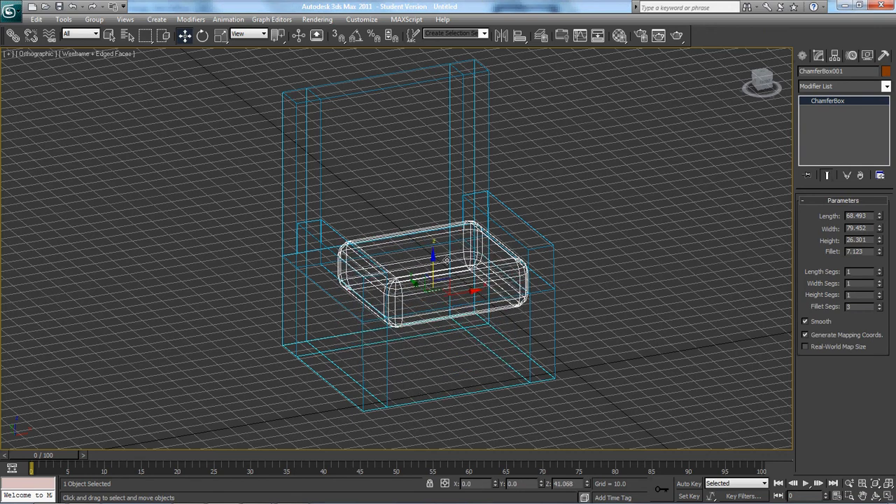
{"action": "left_click_drag", "start_coordinate": [433, 259], "coordinate": [433, 249]}
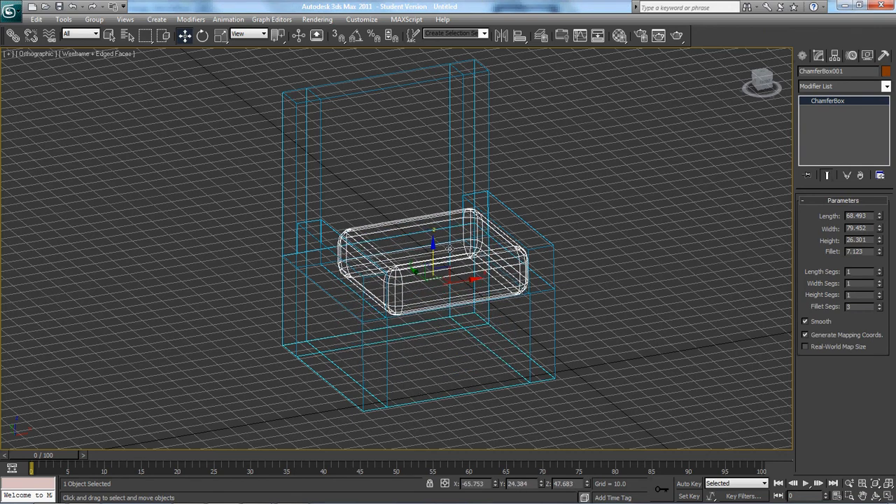
{"action": "key", "text": "f"}
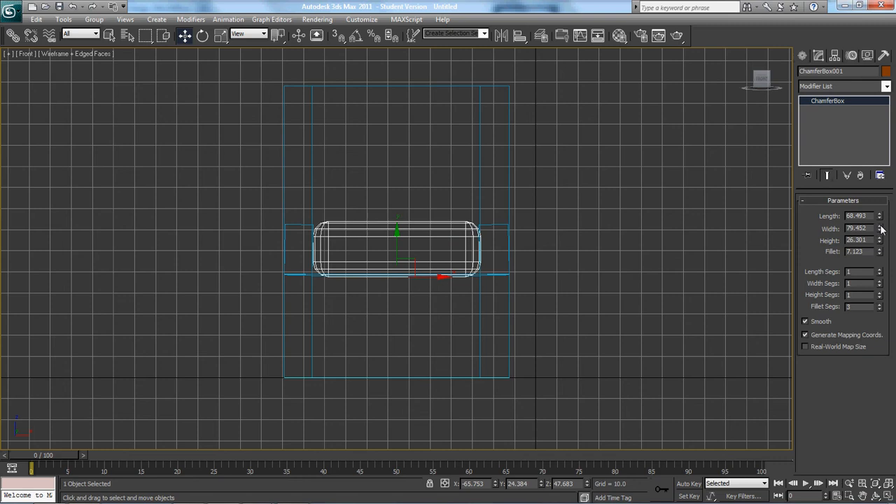
{"action": "left_click_drag", "start_coordinate": [879, 240], "coordinate": [880, 245]}
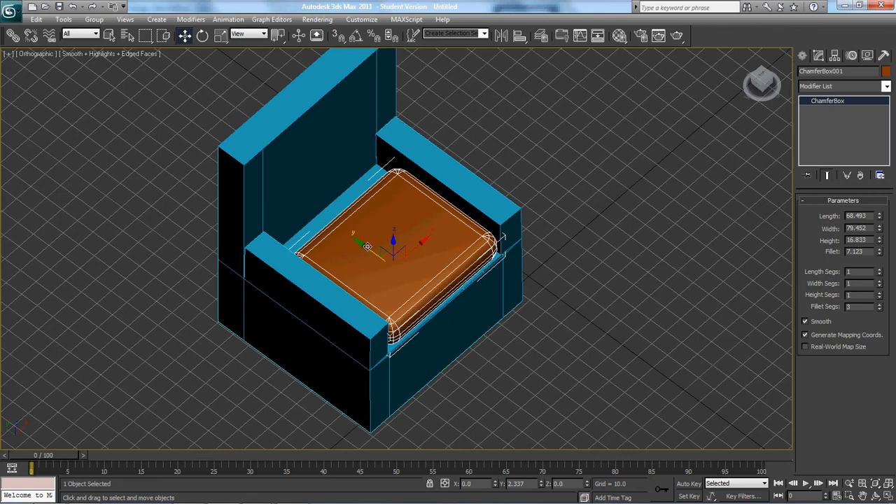
Rotate-clone the seat cushion into an upright back cushion raised against the backrest, then start a front copy.
{"action": "left_click", "coordinate": [203, 35]}
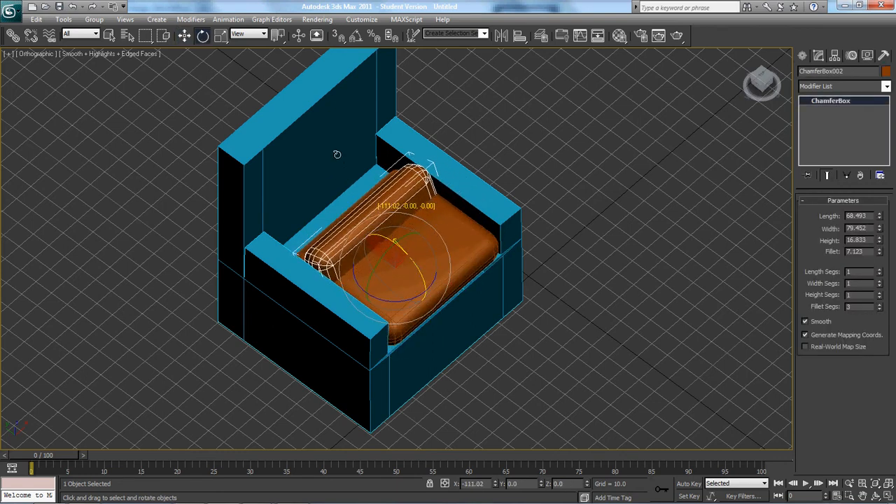
{"action": "key", "text": "t"}
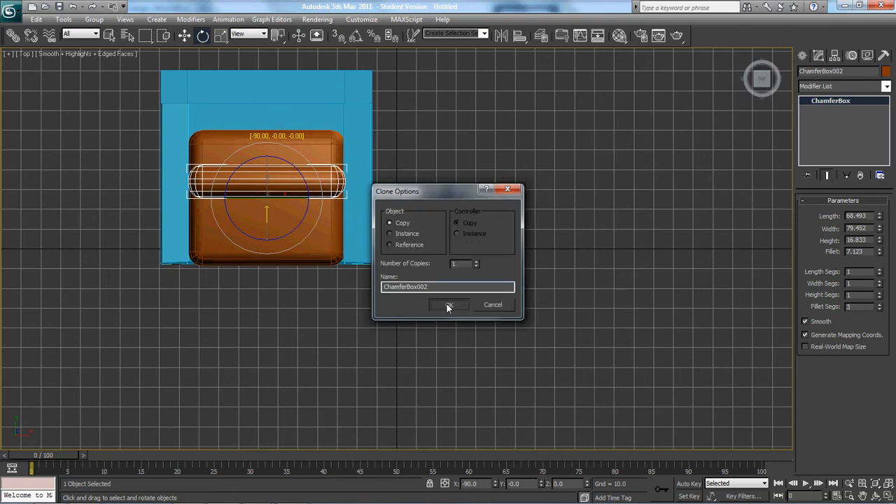
{"action": "left_click", "coordinate": [449, 304]}
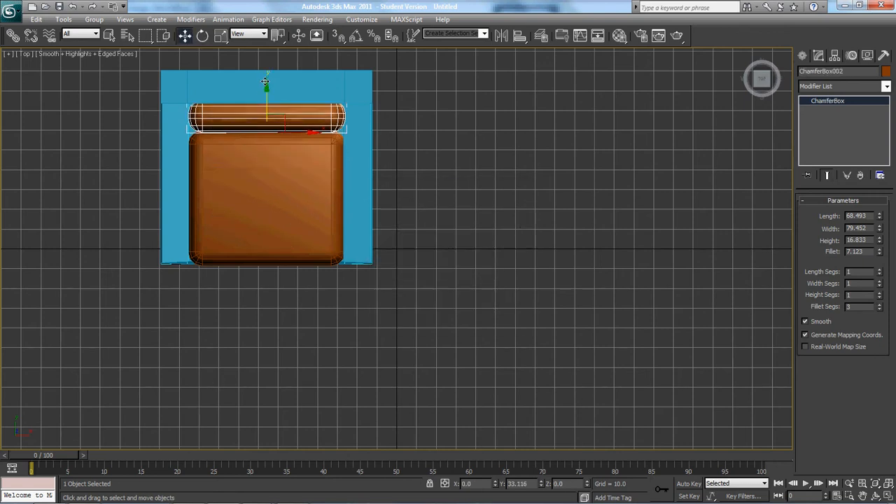
{"action": "left_click_drag", "start_coordinate": [266, 168], "coordinate": [259, 173]}
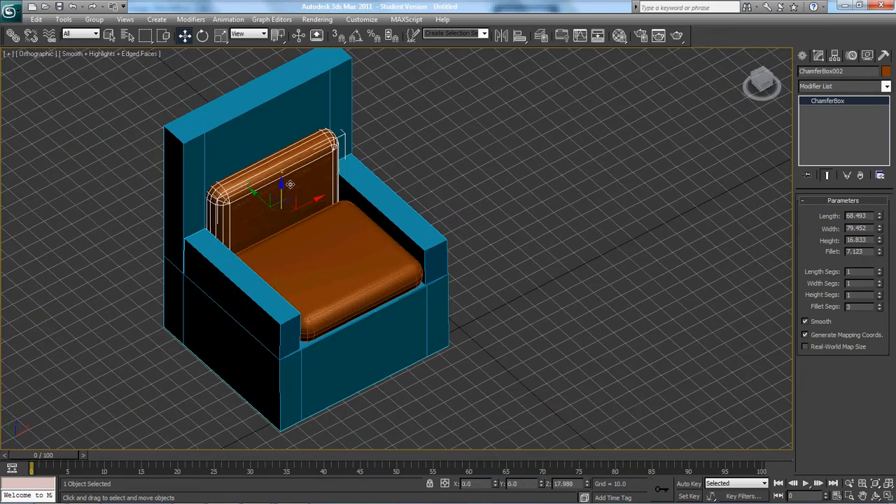
{"action": "left_click_drag", "start_coordinate": [283, 171], "coordinate": [280, 130]}
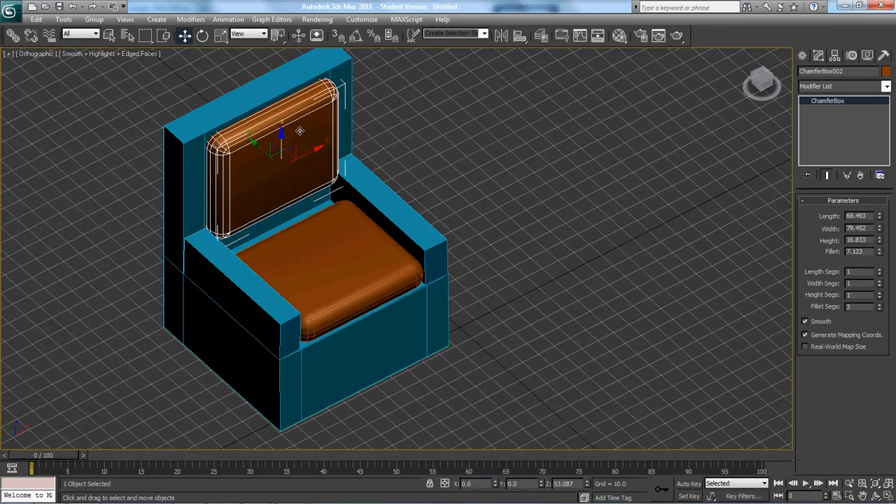
{"action": "left_click_drag", "start_coordinate": [300, 130], "coordinate": [280, 144]}
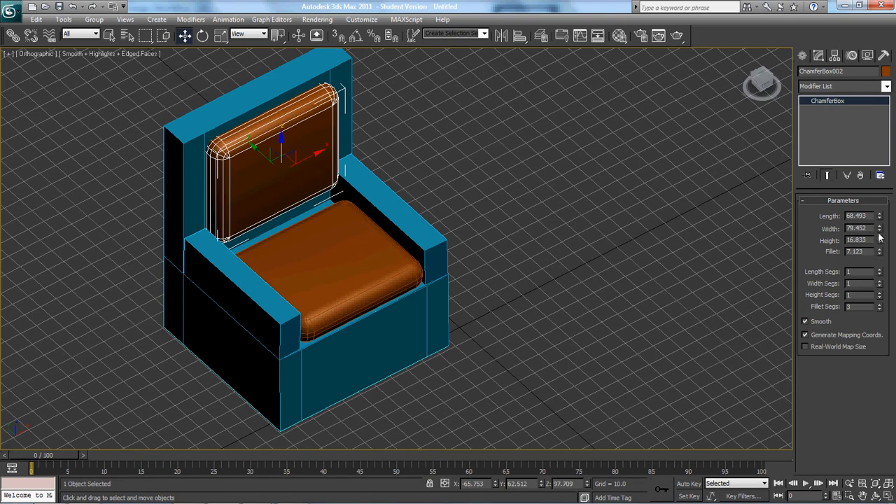
{"action": "mouse_move", "coordinate": [876, 228]}
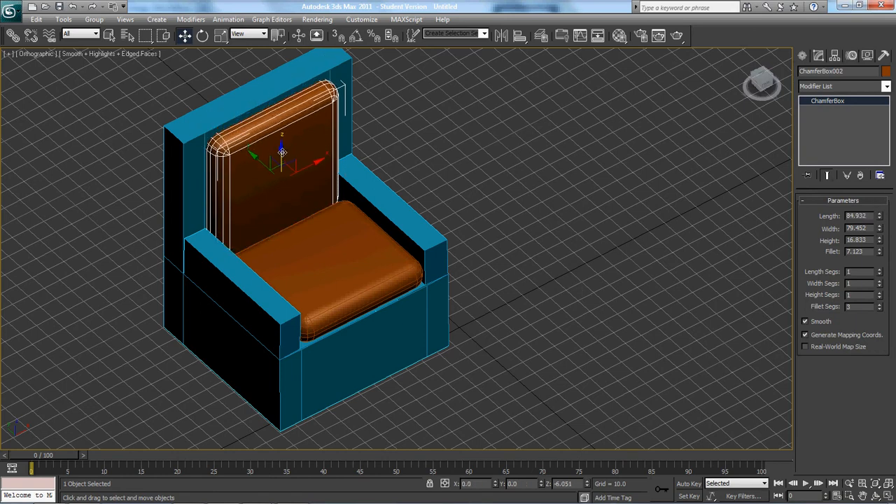
{"action": "left_click_drag", "start_coordinate": [282, 151], "coordinate": [264, 161]}
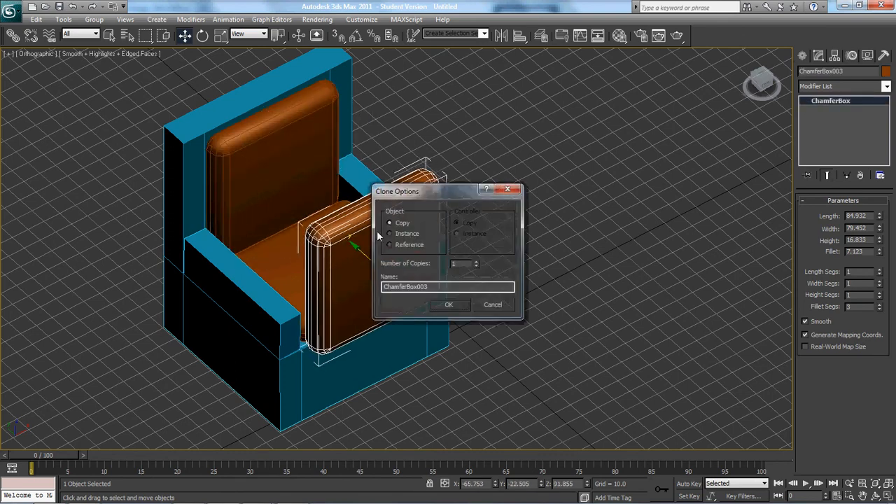
Confirm the clone of the cushion that becomes the pull-out footrest.
{"action": "left_click", "coordinate": [449, 304]}
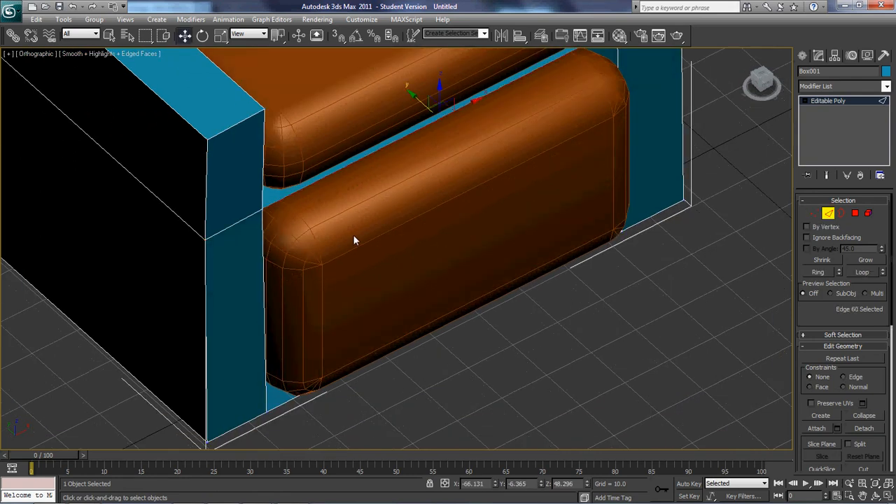
Ctrl-select the arm and side corner edges of Box001 to build the chamfer edge selection.
{"action": "left_click_drag", "start_coordinate": [354, 240], "coordinate": [514, 264]}
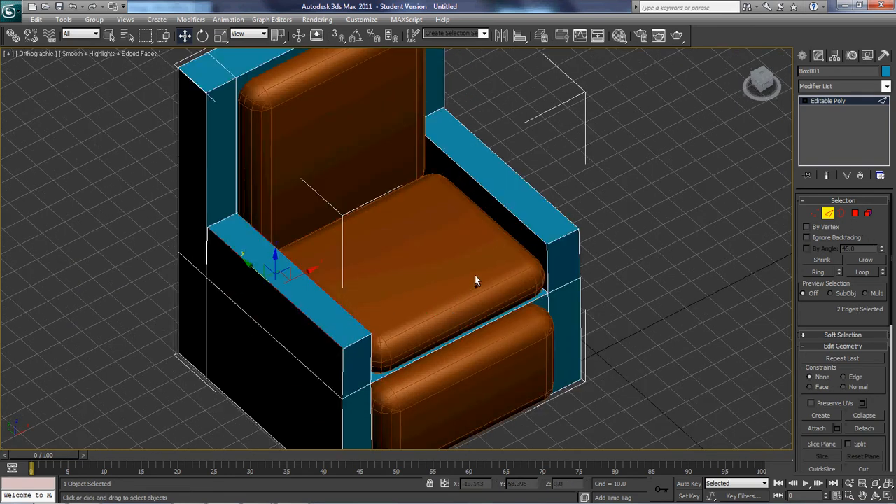
{"action": "left_click", "coordinate": [551, 231]}
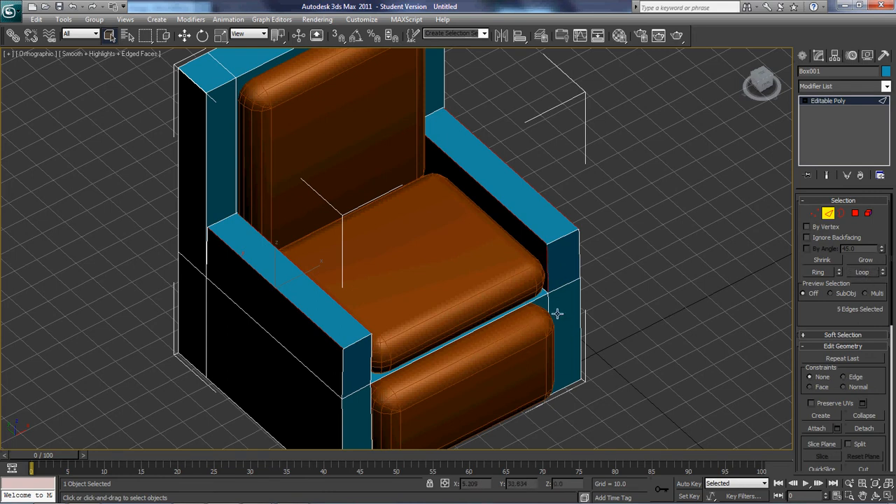
{"action": "left_click", "coordinate": [371, 357]}
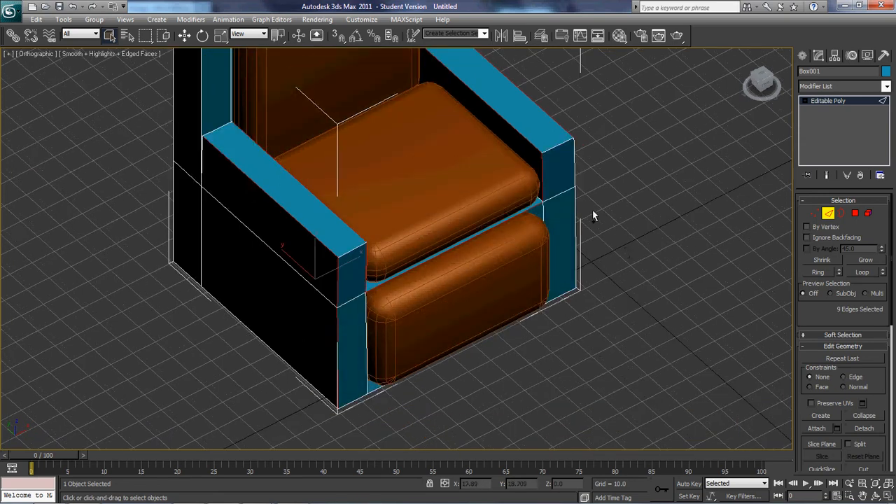
{"action": "left_click", "coordinate": [572, 231]}
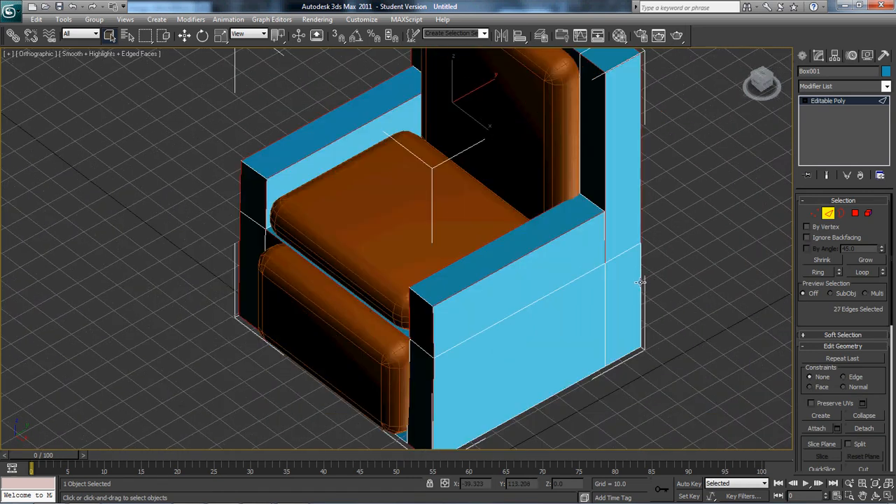
{"action": "left_click", "coordinate": [441, 294]}
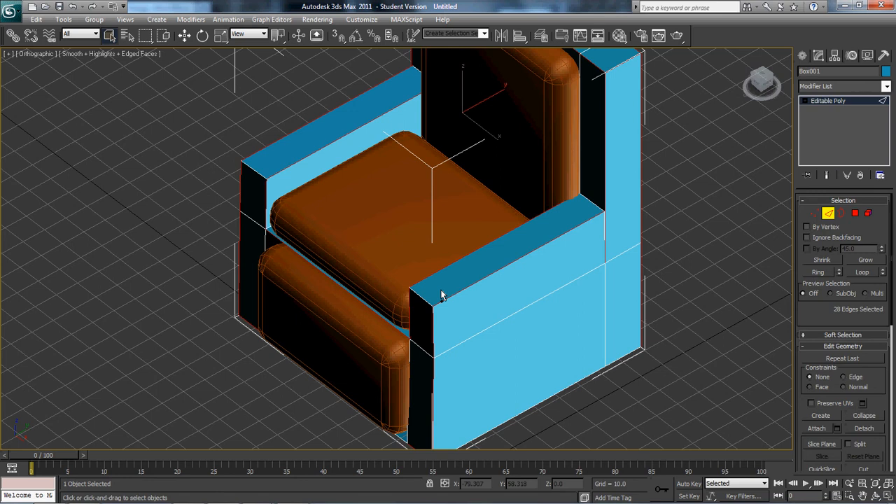
{"action": "left_click", "coordinate": [260, 173]}
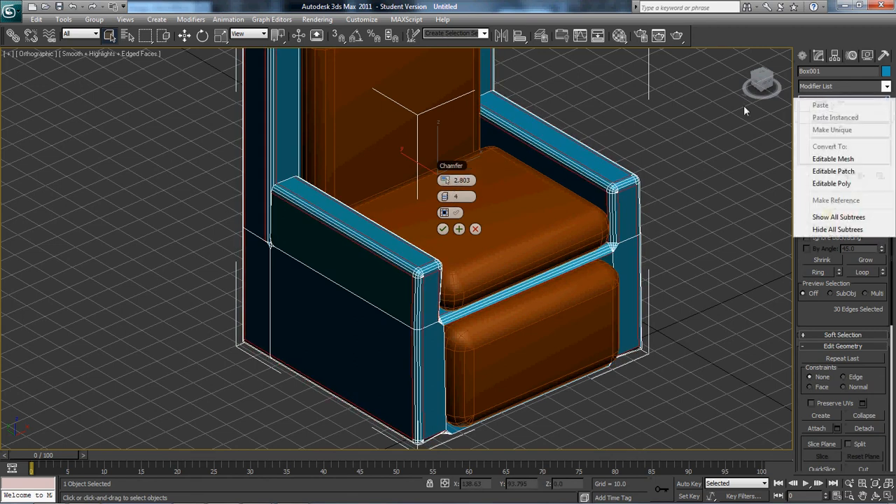
Commit the chamfer of about 2.8 with 4 segments on the 30 outer frame edges.
{"action": "left_click", "coordinate": [832, 184]}
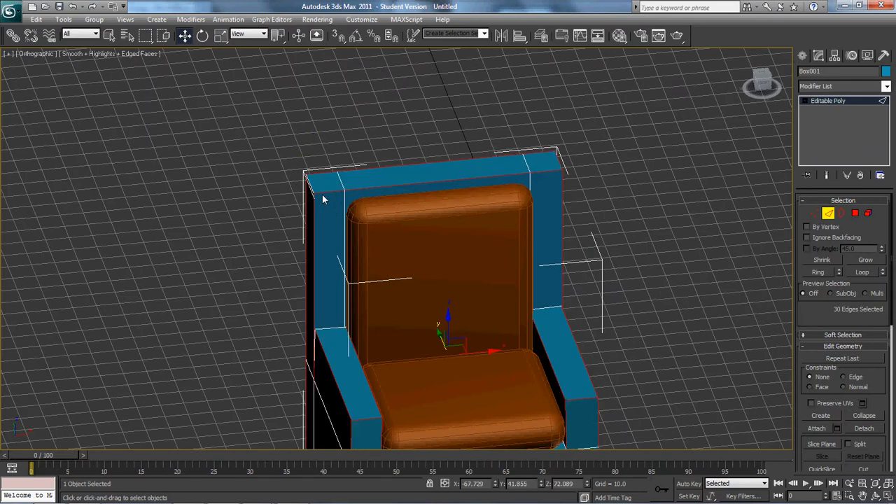
Chamfer the backrest edges via the quad menu and check the rounded frame from the side.
{"action": "right_click", "coordinate": [322, 199]}
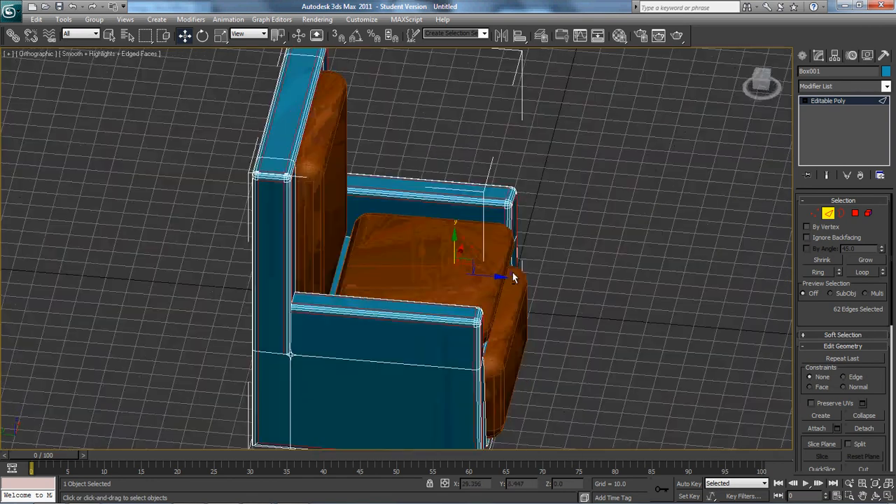
{"action": "left_click_drag", "start_coordinate": [504, 273], "coordinate": [476, 252]}
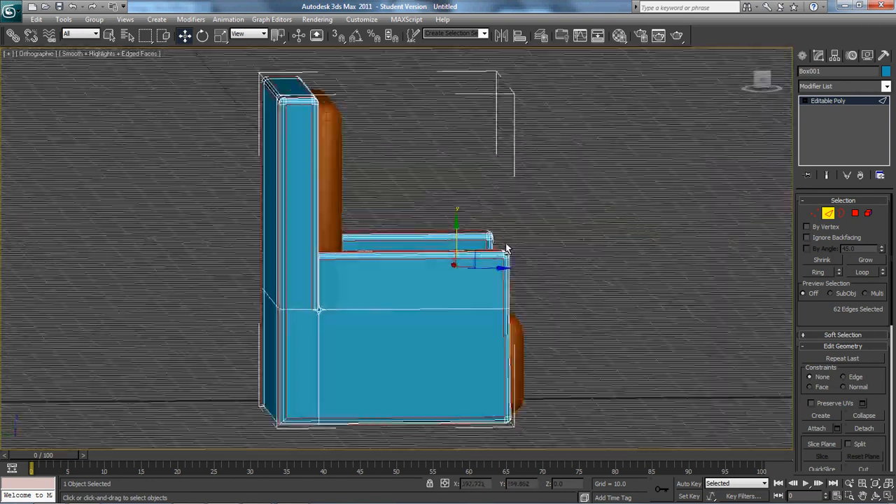